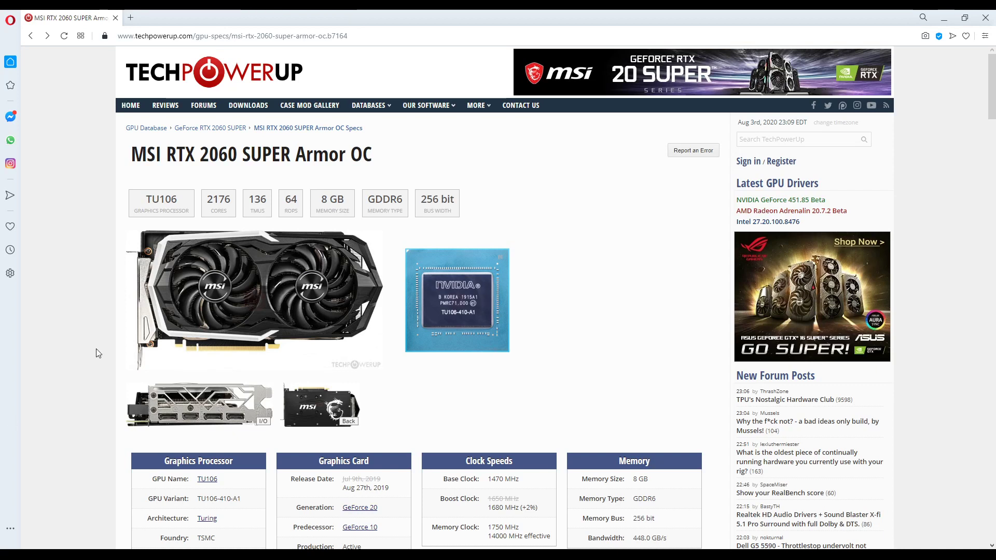
pyautogui.moveTo(71, 353)
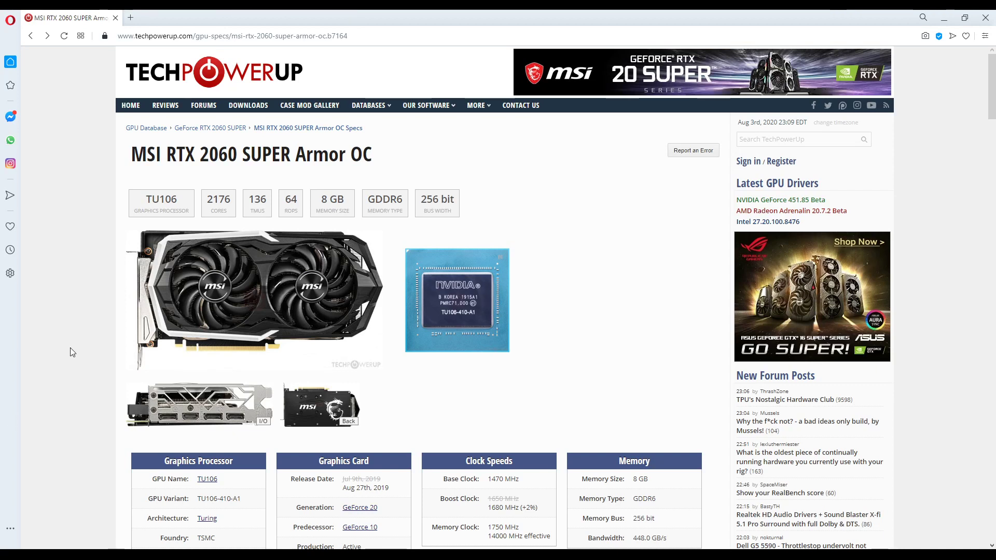
pyautogui.moveTo(187, 320)
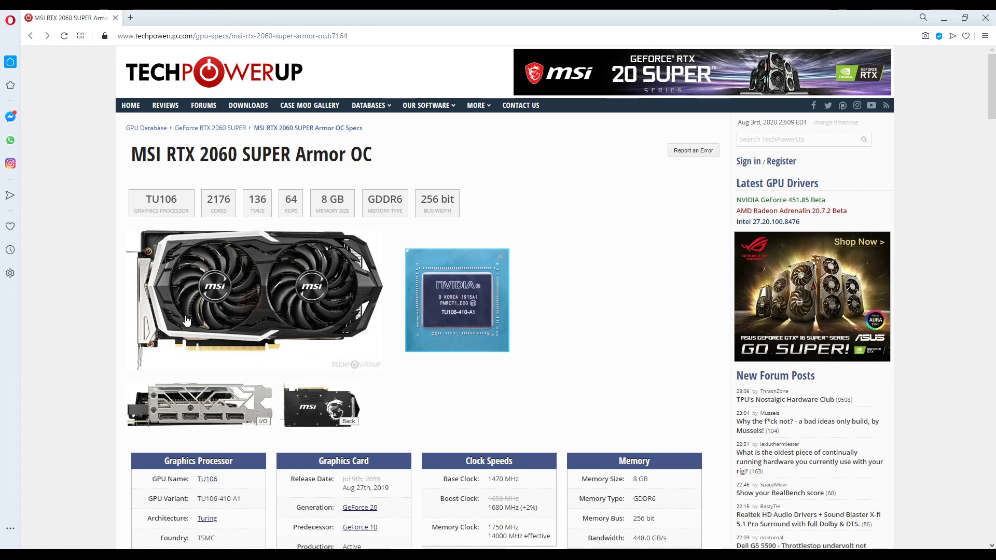
pyautogui.moveTo(390, 318)
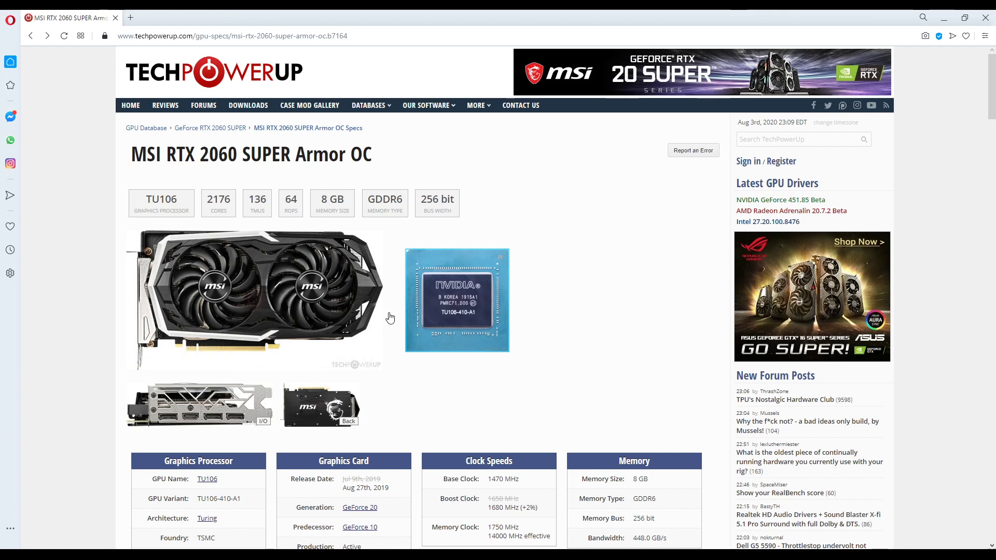
pyautogui.moveTo(260, 425)
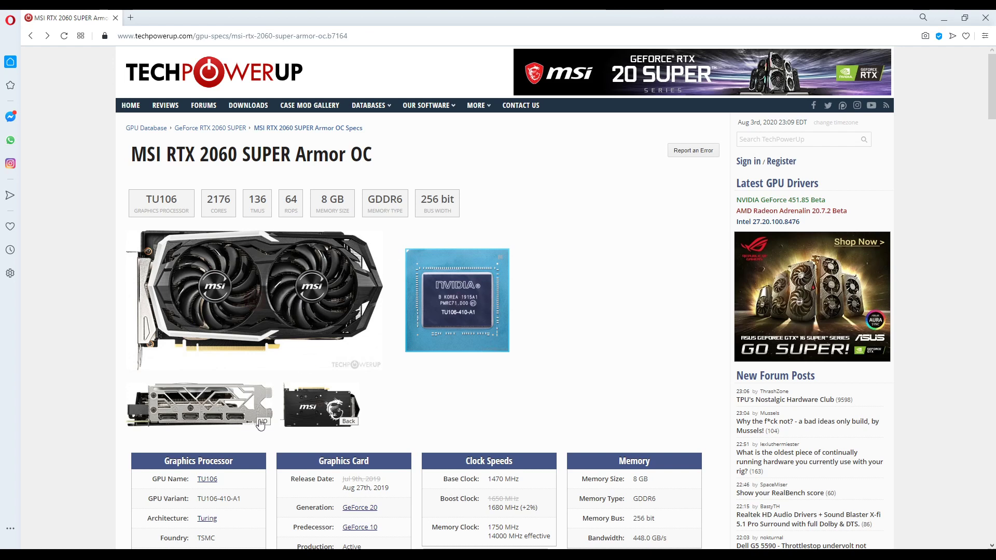
# - Enlarge the I/O bracket photo showing three DisplayPort outputs and one HDMI output
pyautogui.click(198, 407)
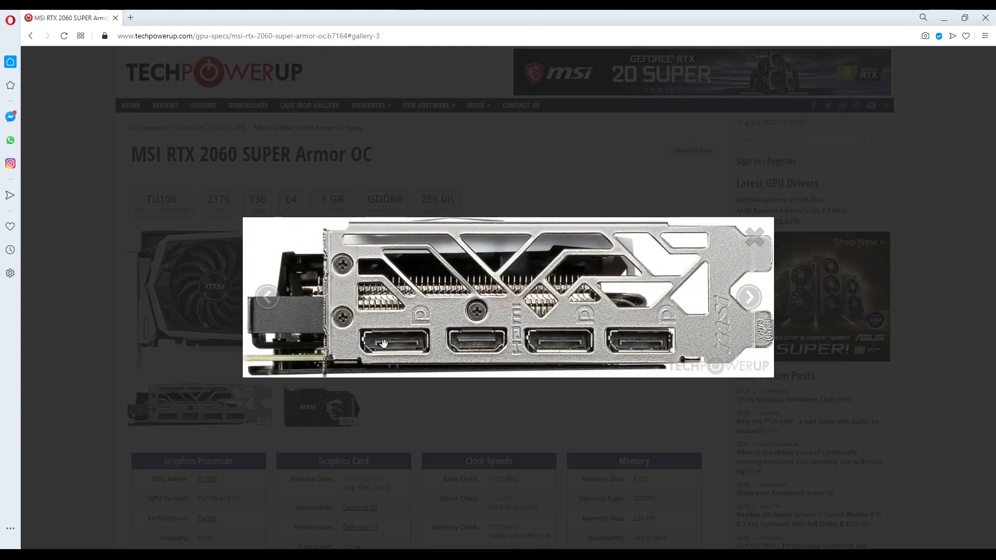
pyautogui.moveTo(433, 347)
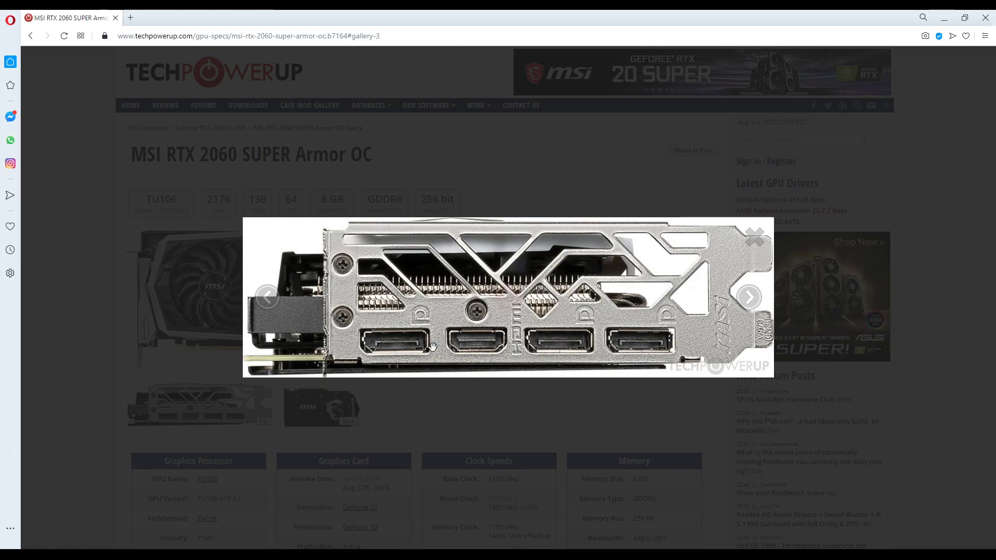
pyautogui.moveTo(622, 361)
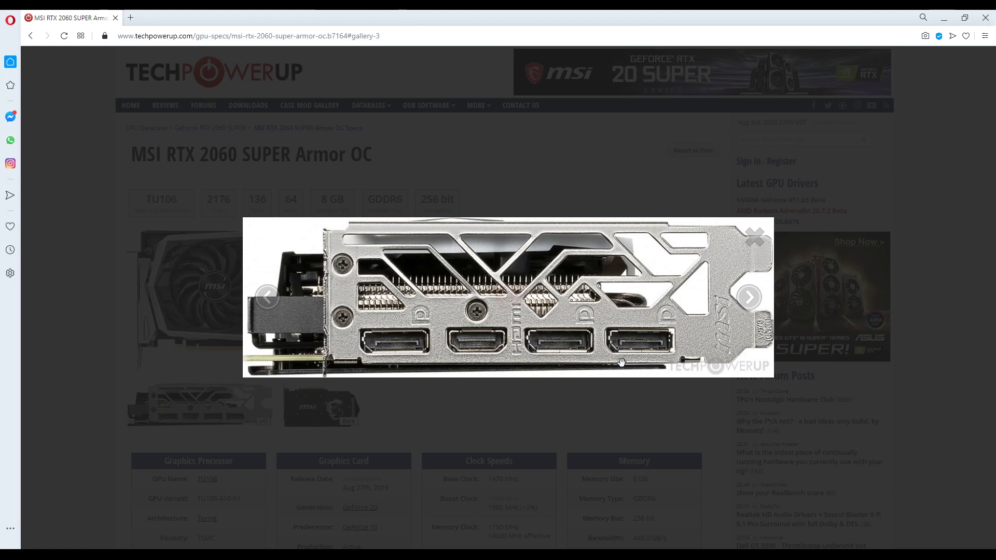
pyautogui.moveTo(512, 302)
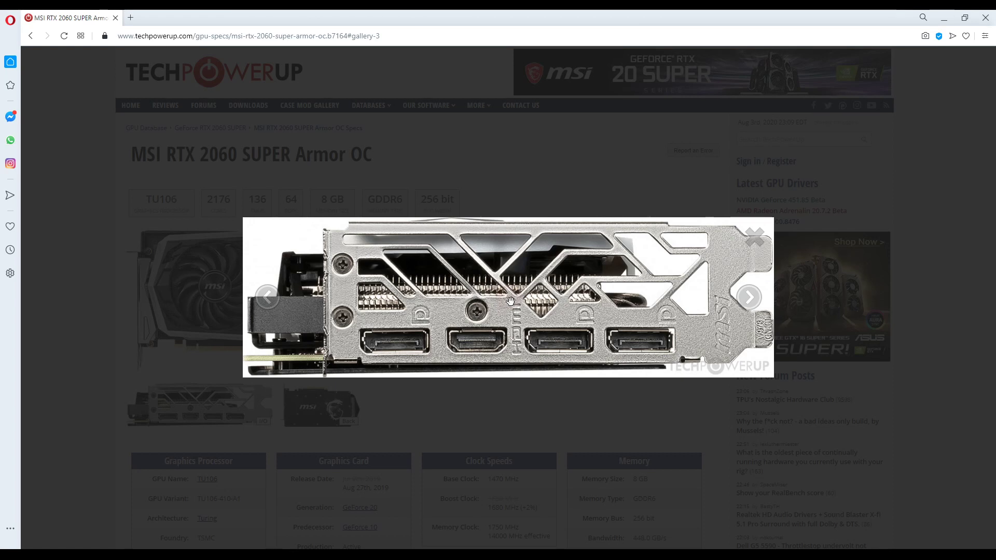
pyautogui.moveTo(516, 323)
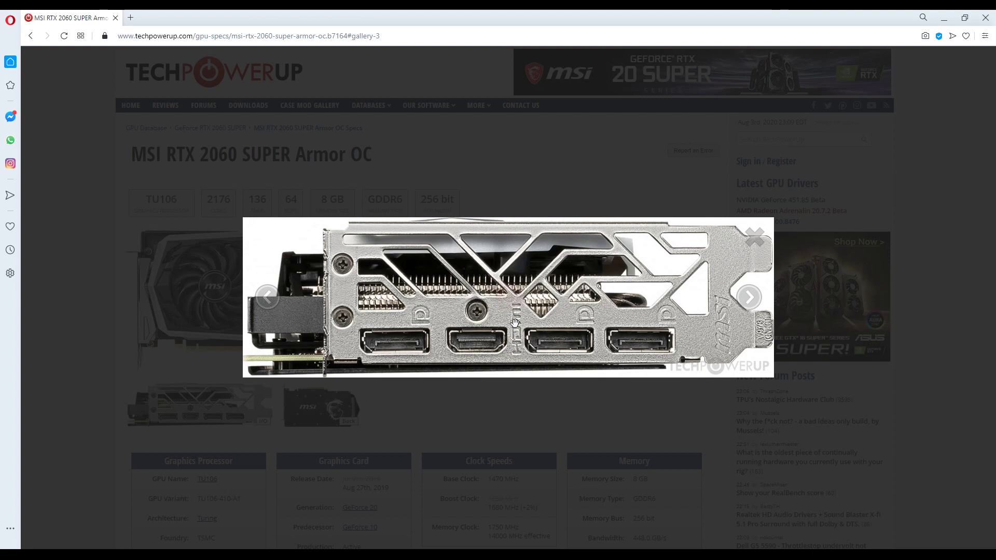
pyautogui.moveTo(494, 317)
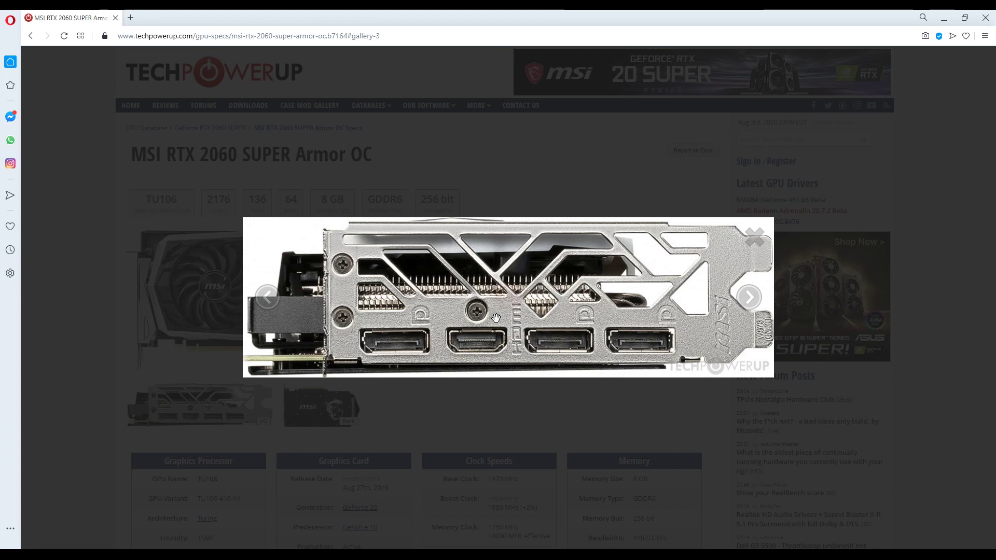
pyautogui.moveTo(495, 321)
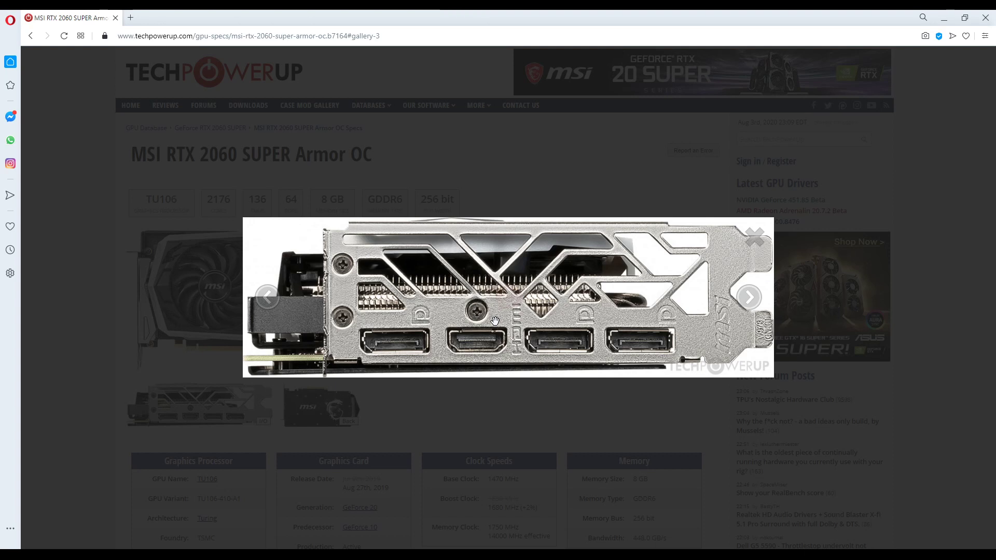
pyautogui.moveTo(512, 319)
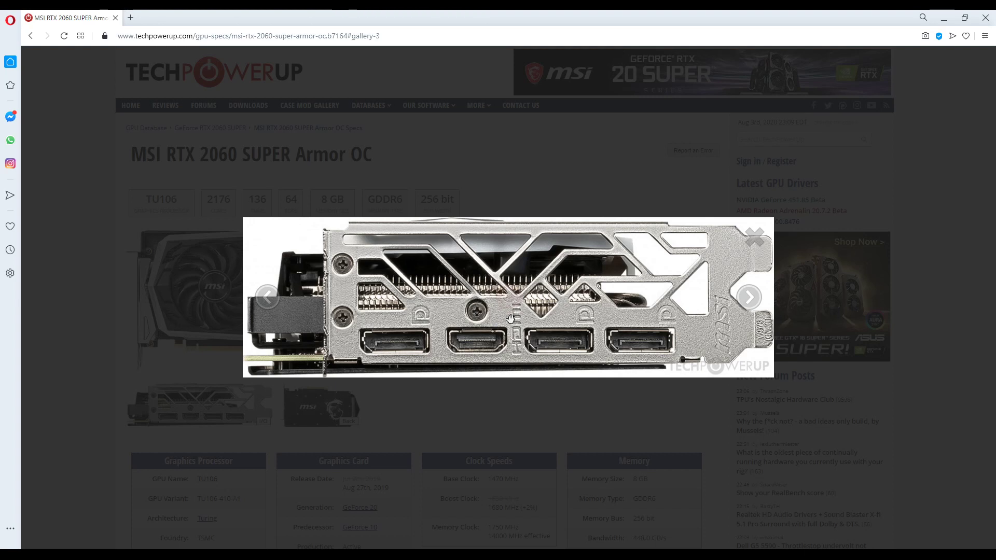
pyautogui.moveTo(502, 318)
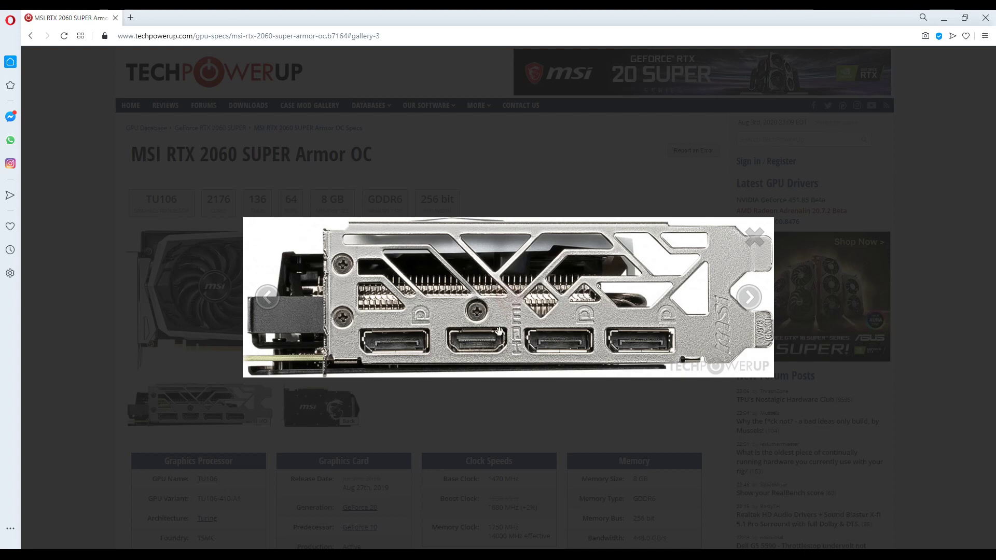
pyautogui.moveTo(486, 334)
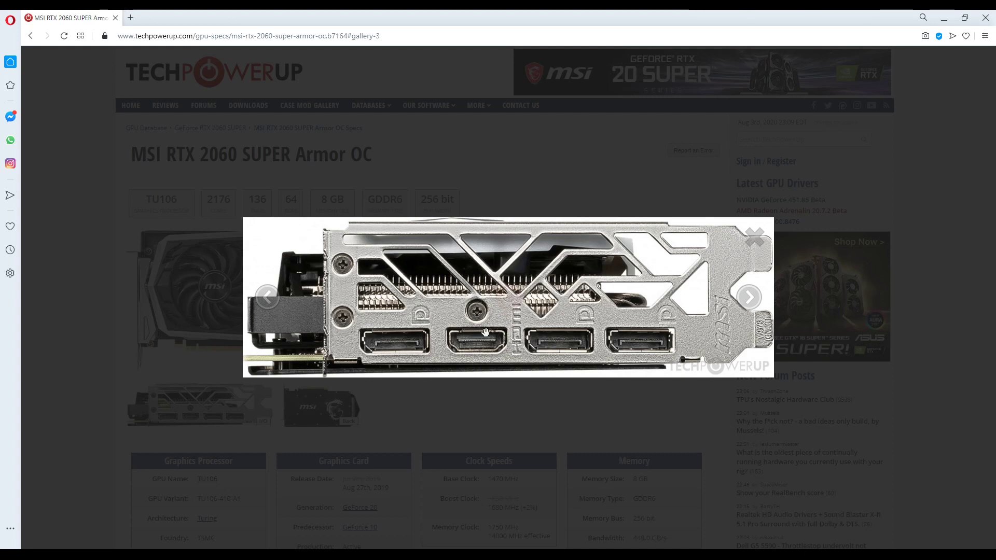
pyautogui.moveTo(462, 354)
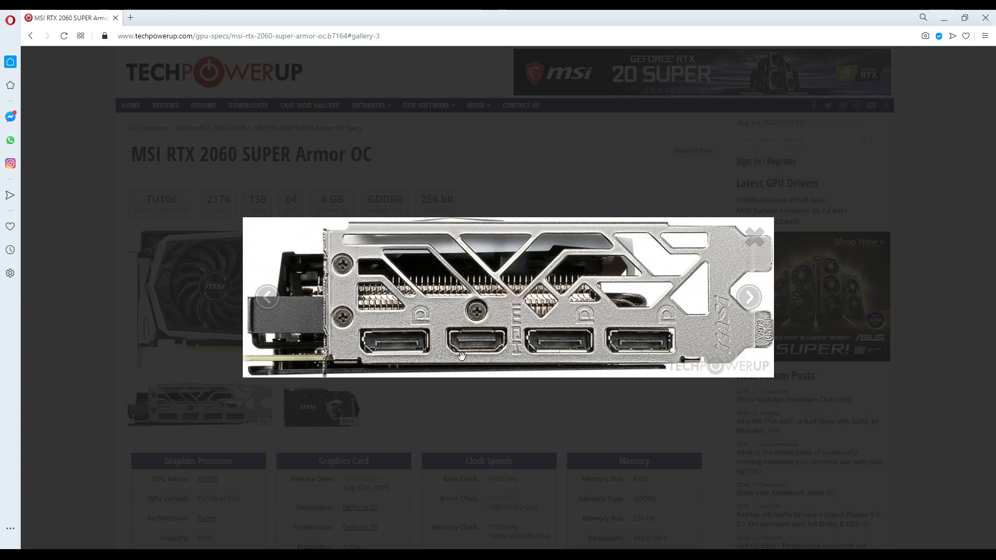
pyautogui.moveTo(422, 351)
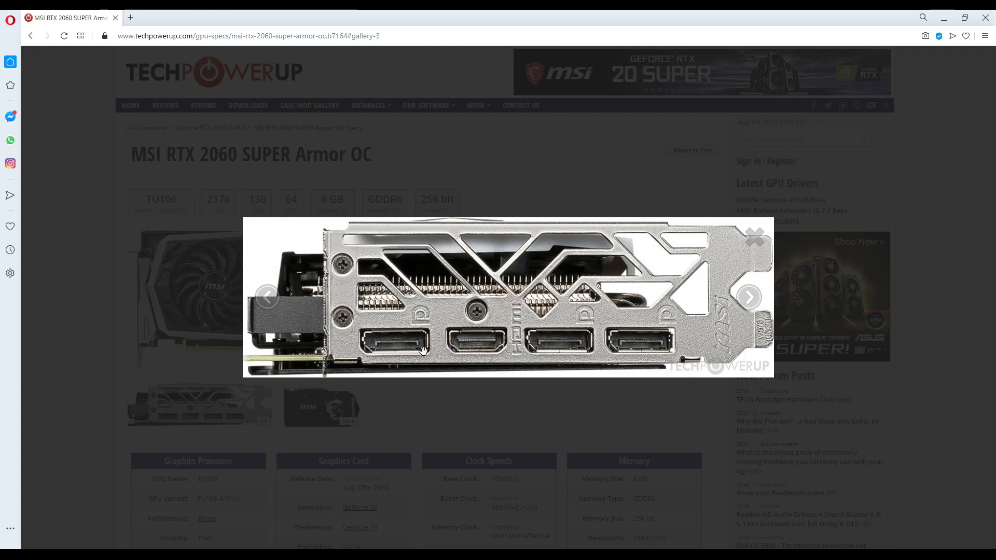
pyautogui.moveTo(456, 342)
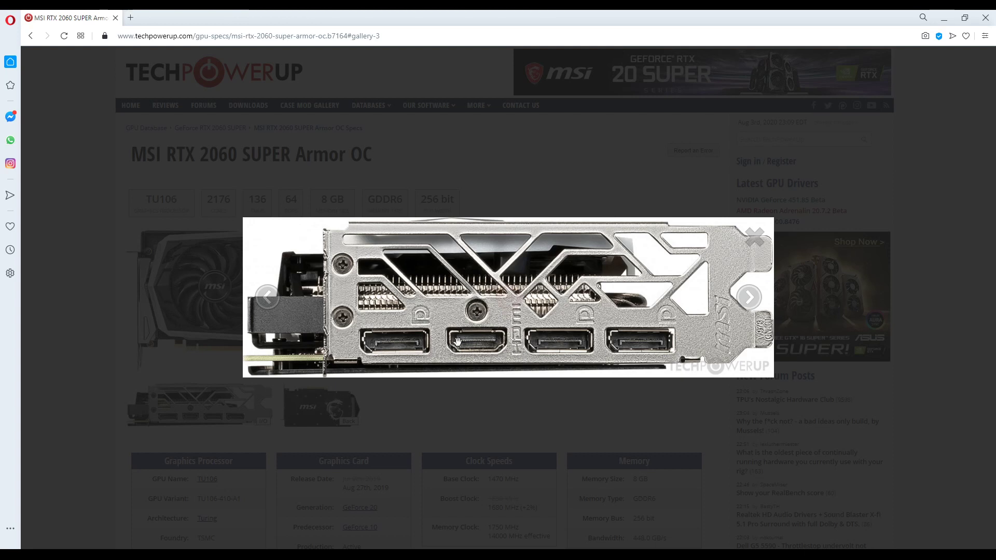
pyautogui.moveTo(375, 346)
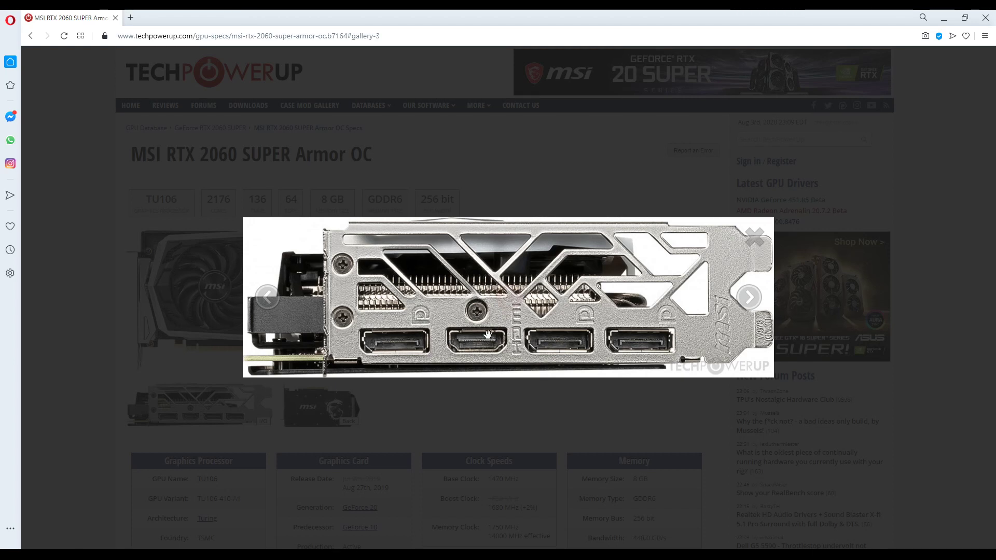
pyautogui.moveTo(622, 361)
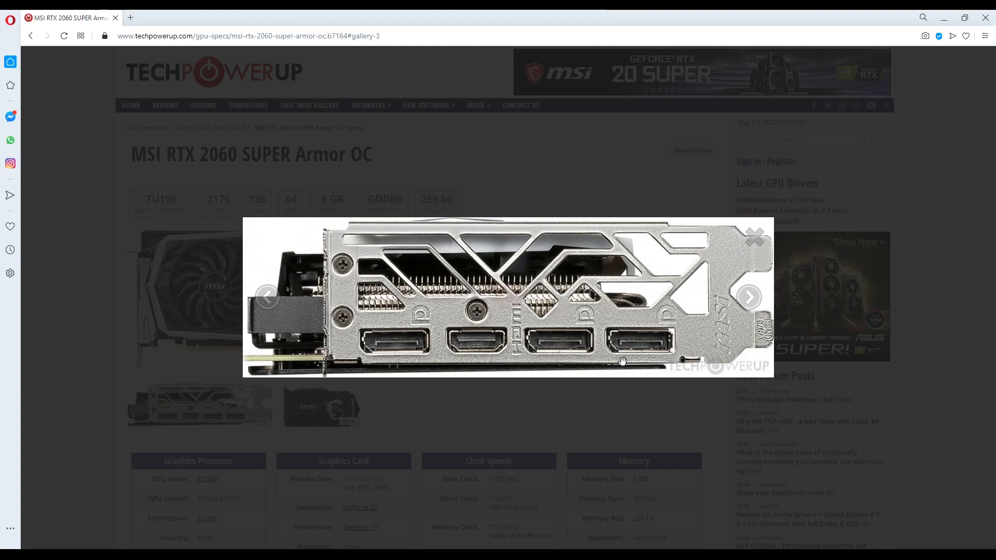
pyautogui.moveTo(557, 382)
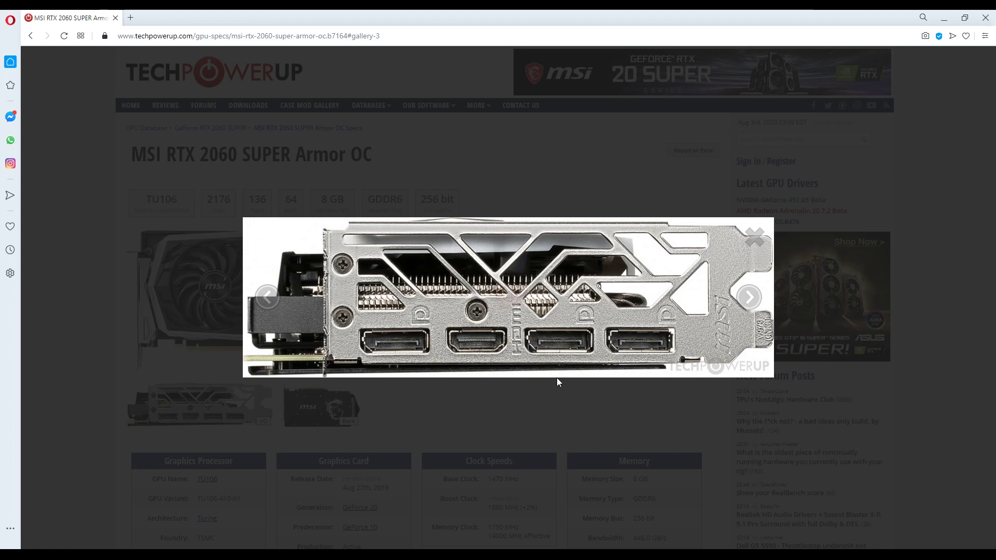
pyautogui.moveTo(532, 426)
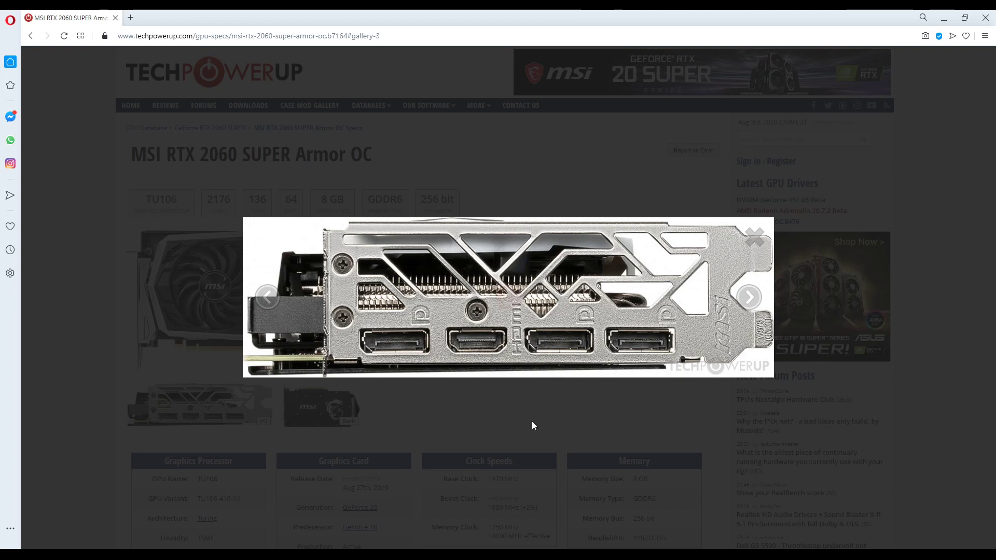
pyautogui.moveTo(469, 412)
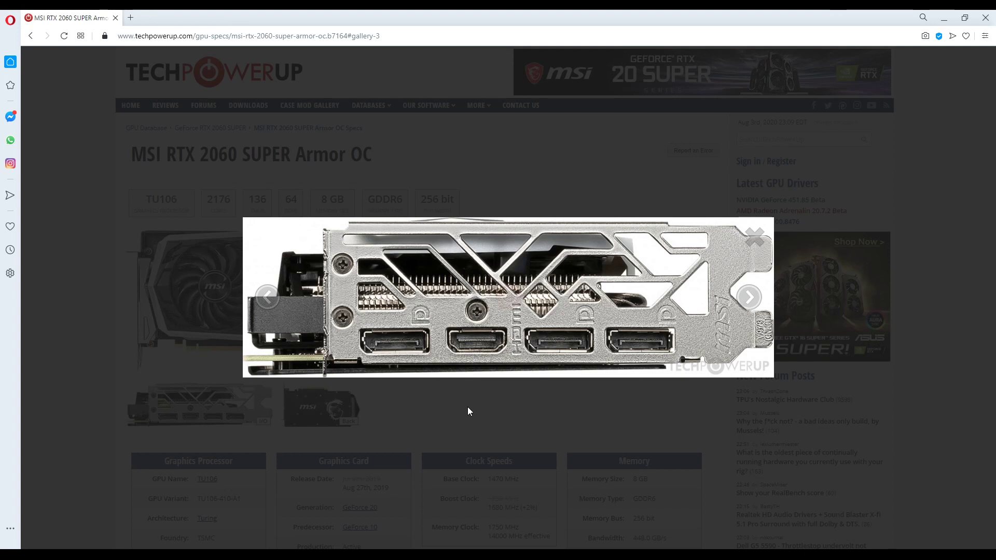
pyautogui.moveTo(496, 403)
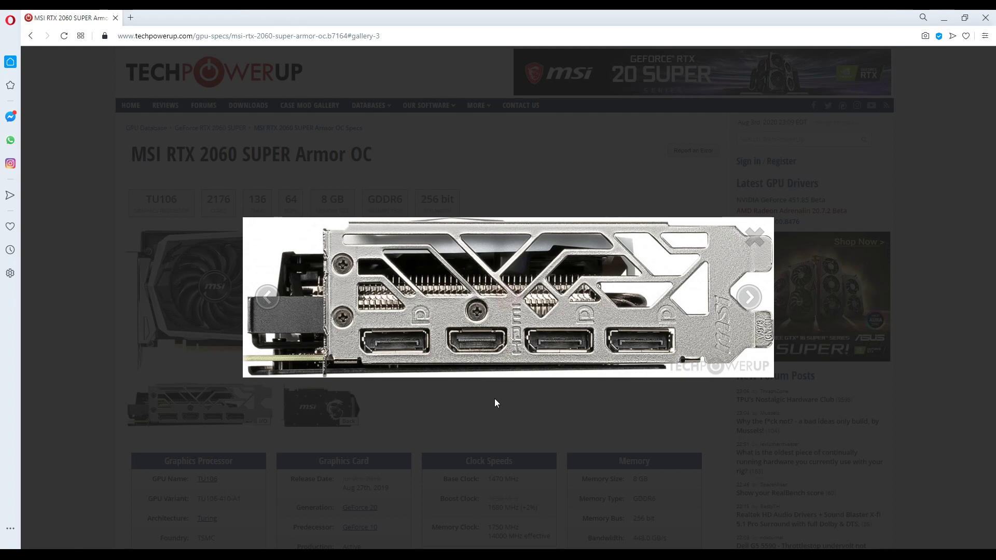
pyautogui.moveTo(566, 344)
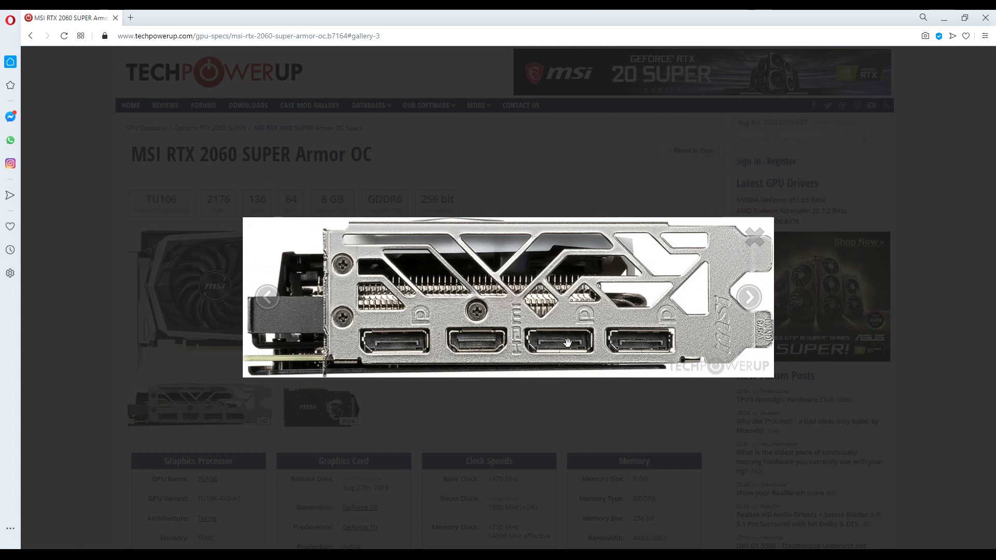
pyautogui.moveTo(502, 348)
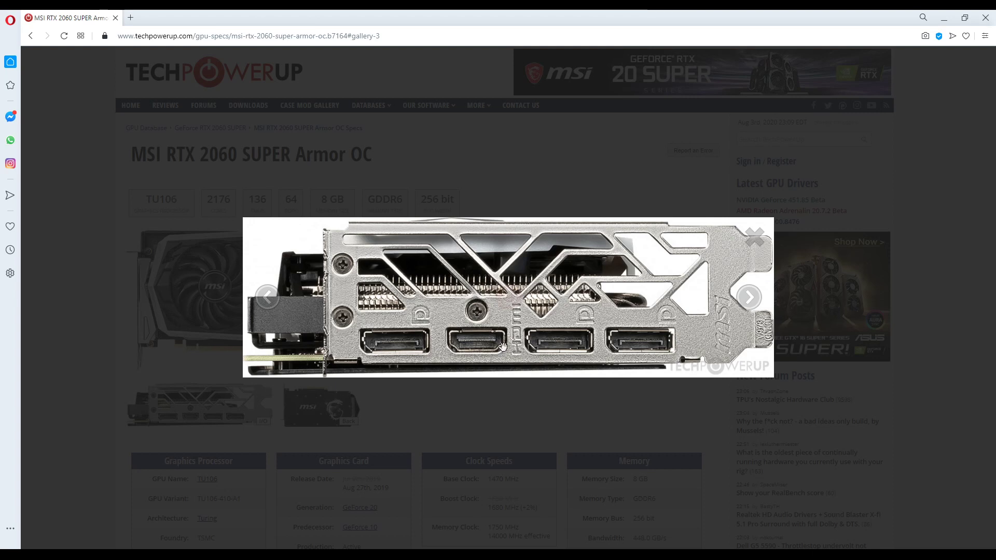
pyautogui.moveTo(430, 345)
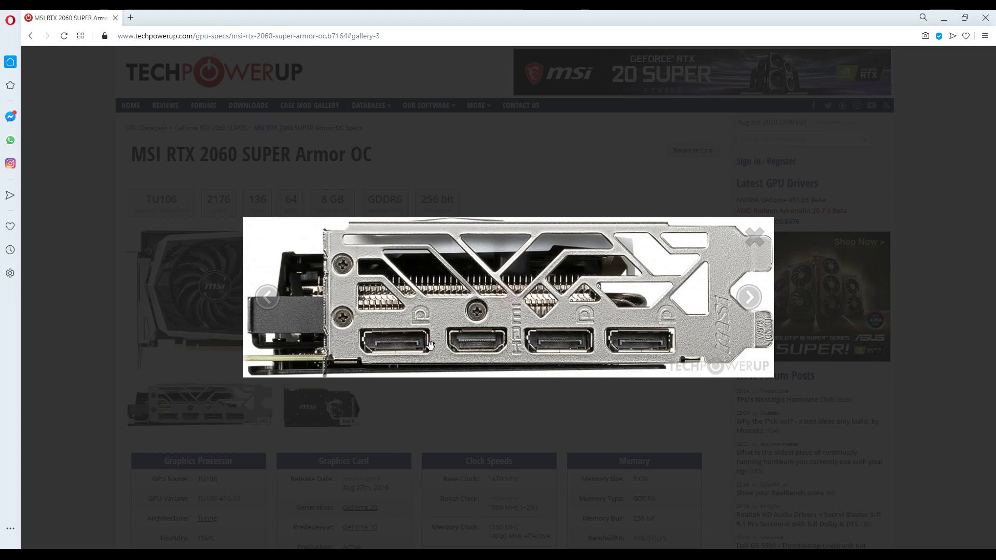
pyautogui.moveTo(516, 343)
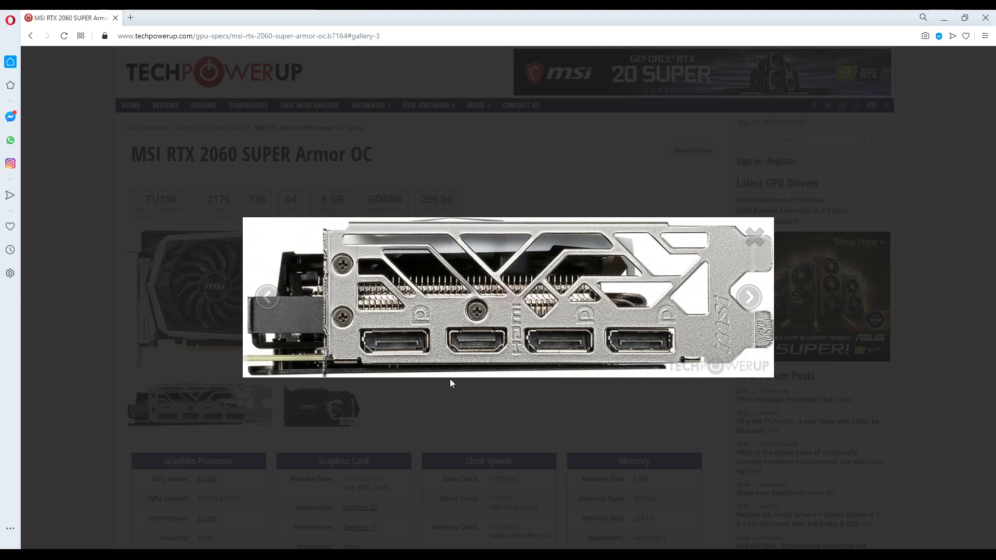
pyautogui.moveTo(497, 354)
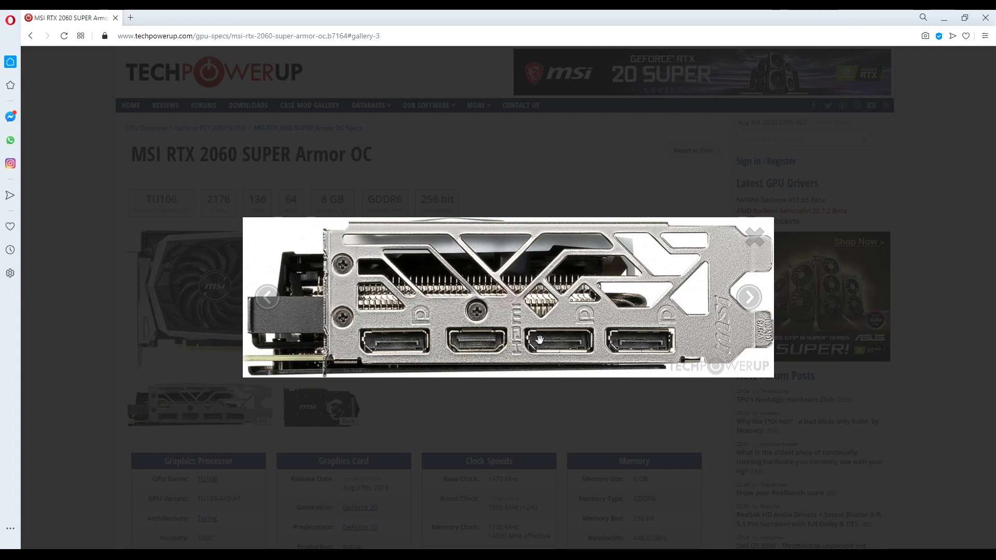
pyautogui.moveTo(410, 336)
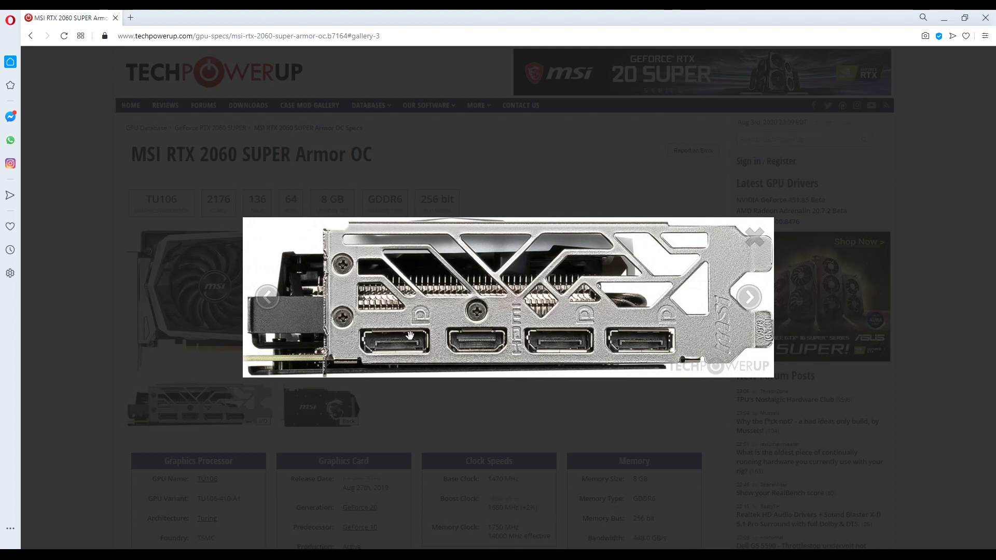
pyautogui.moveTo(425, 337)
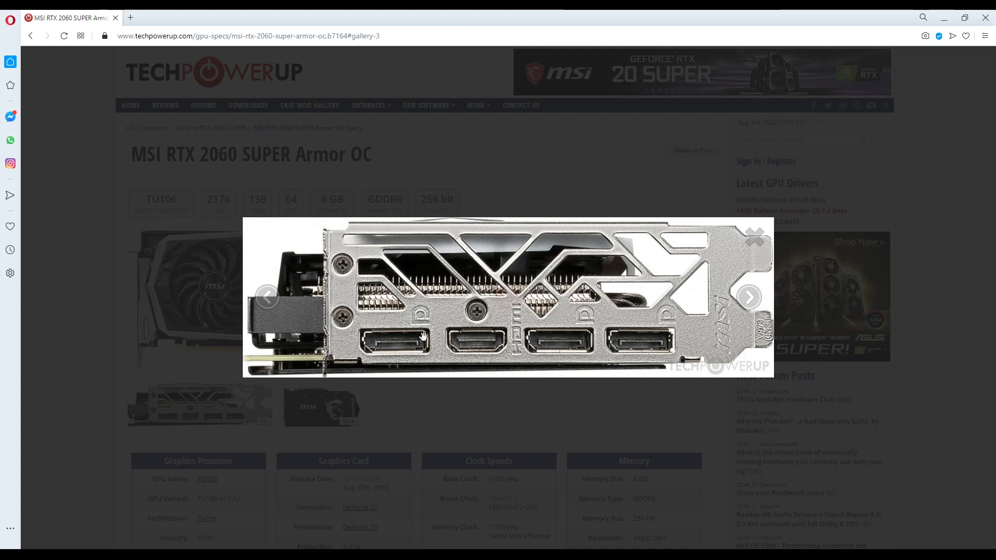
pyautogui.moveTo(664, 357)
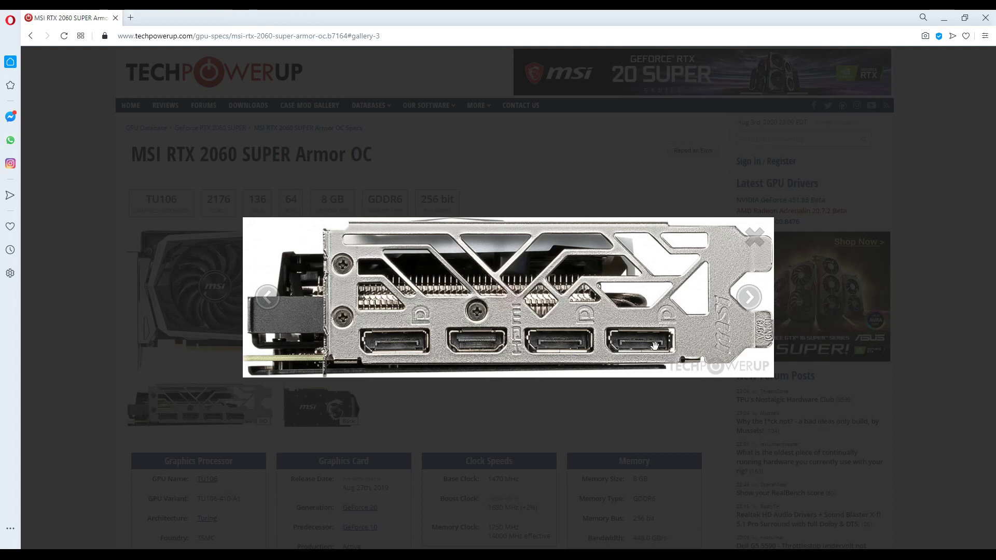
pyautogui.moveTo(600, 343)
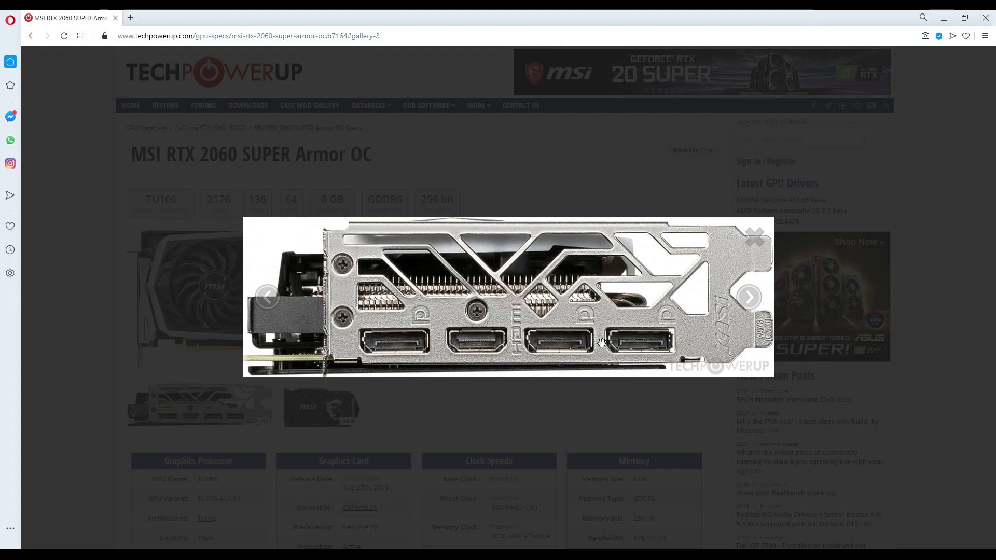
pyautogui.moveTo(642, 349)
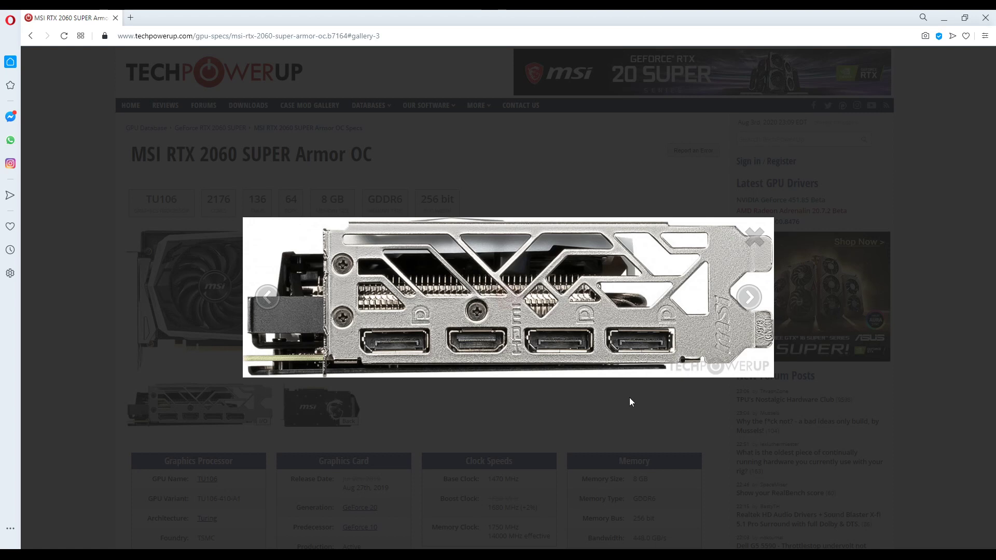
pyautogui.moveTo(676, 342)
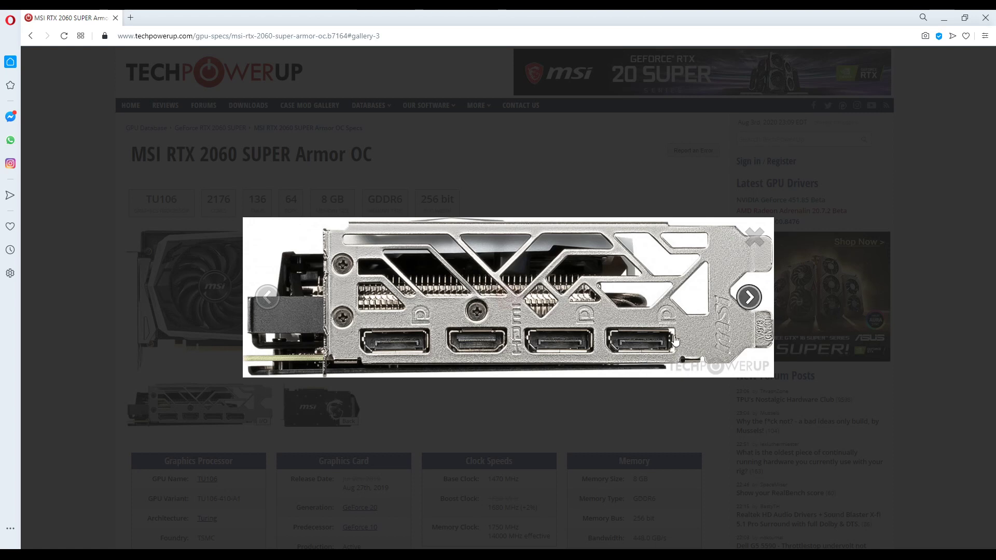
pyautogui.moveTo(645, 348)
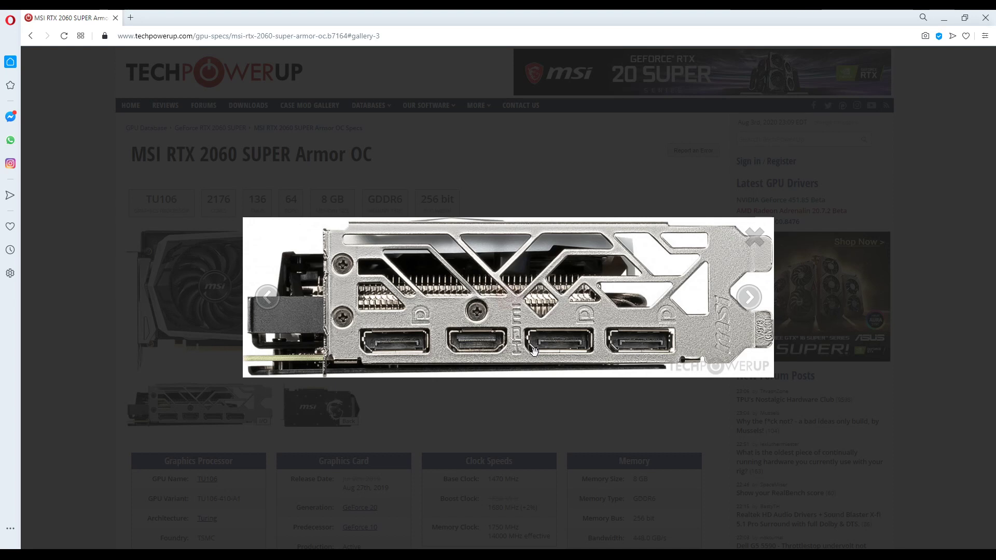
pyautogui.moveTo(476, 346)
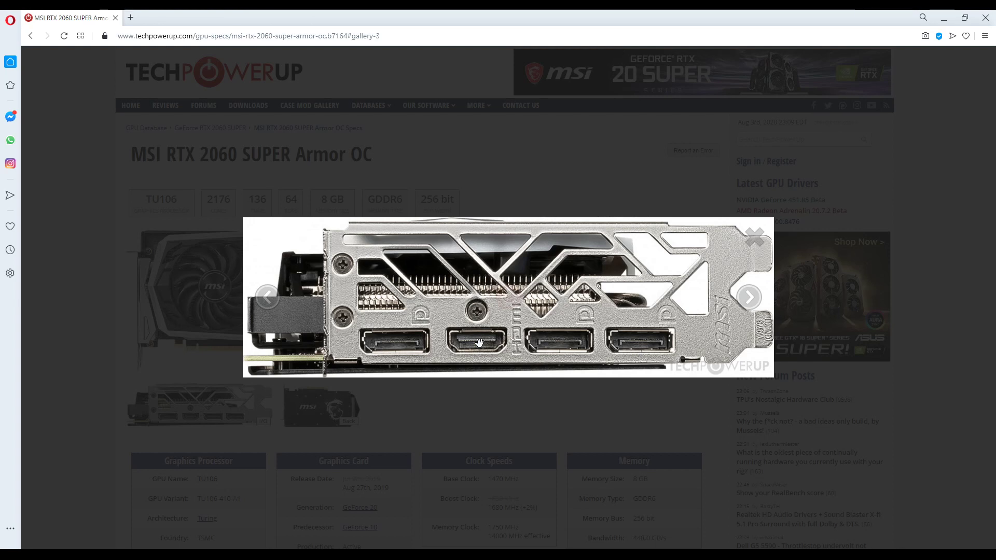
pyautogui.moveTo(360, 345)
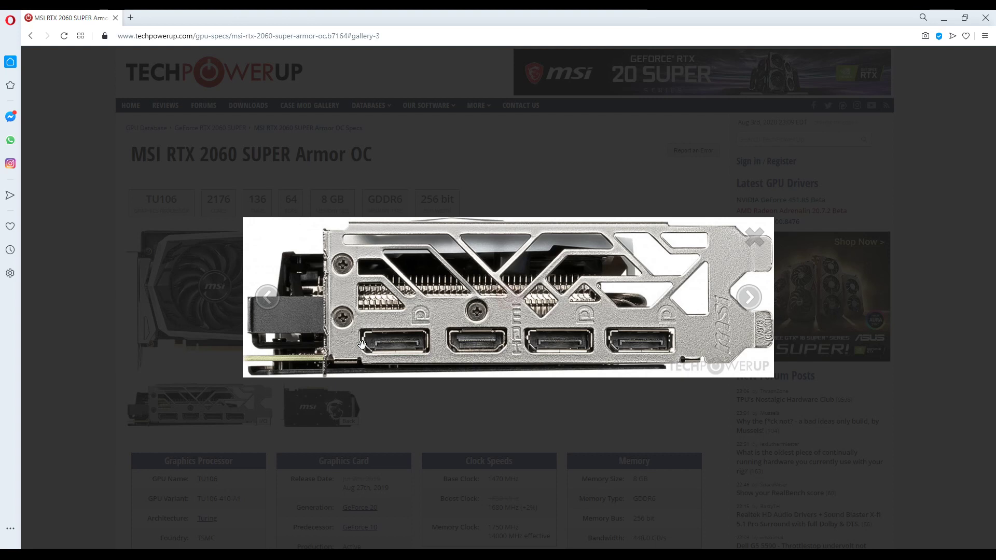
pyautogui.moveTo(626, 342)
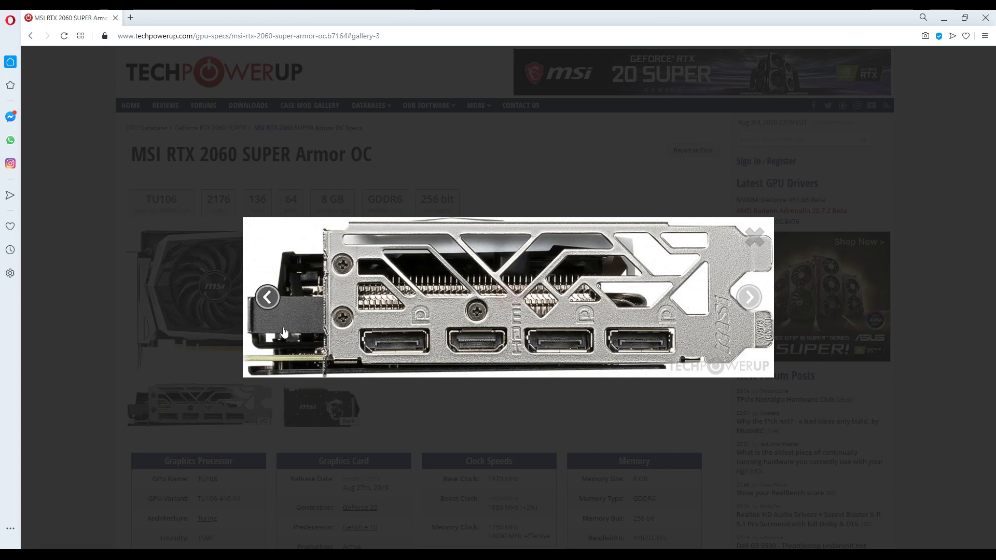
pyautogui.moveTo(327, 316)
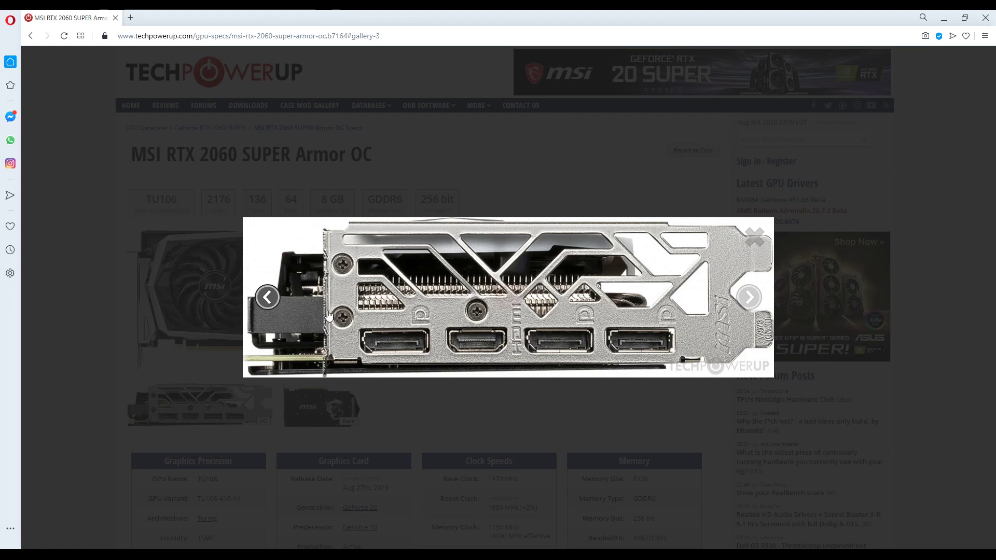
pyautogui.moveTo(306, 315)
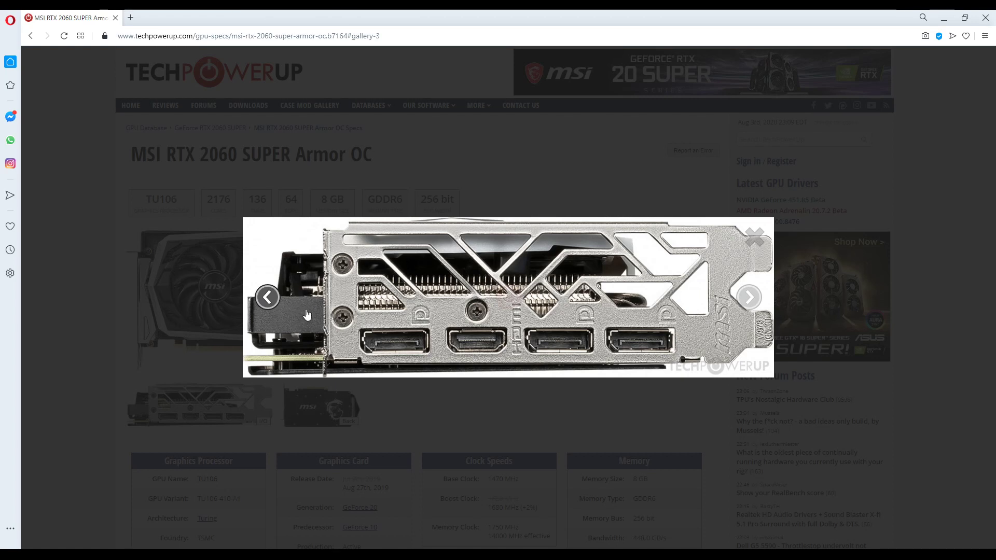
pyautogui.moveTo(311, 304)
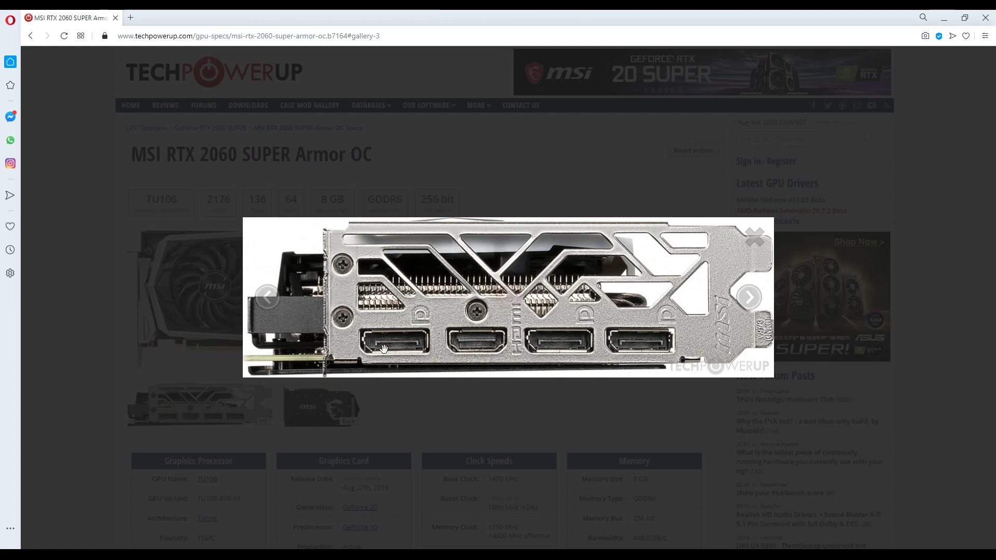
pyautogui.moveTo(406, 356)
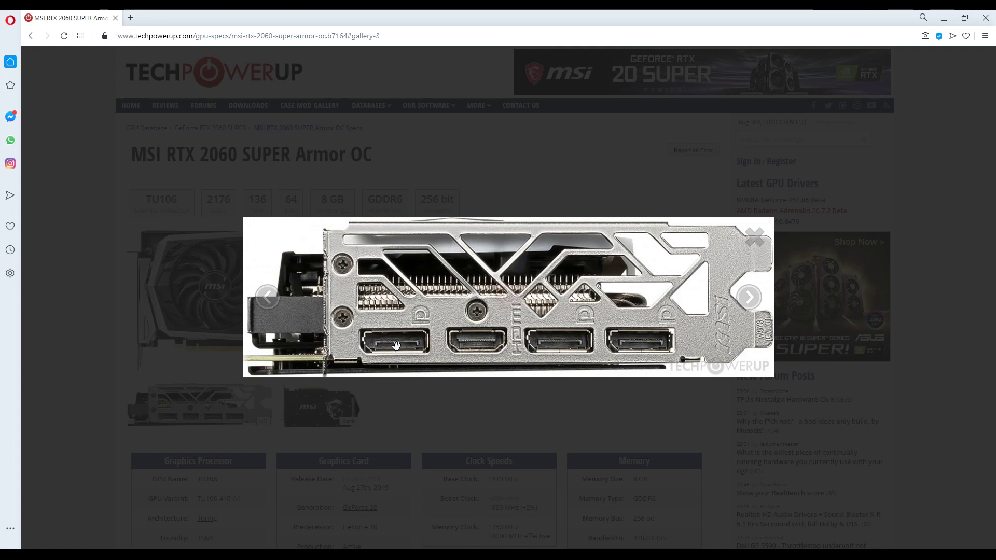
pyautogui.moveTo(475, 351)
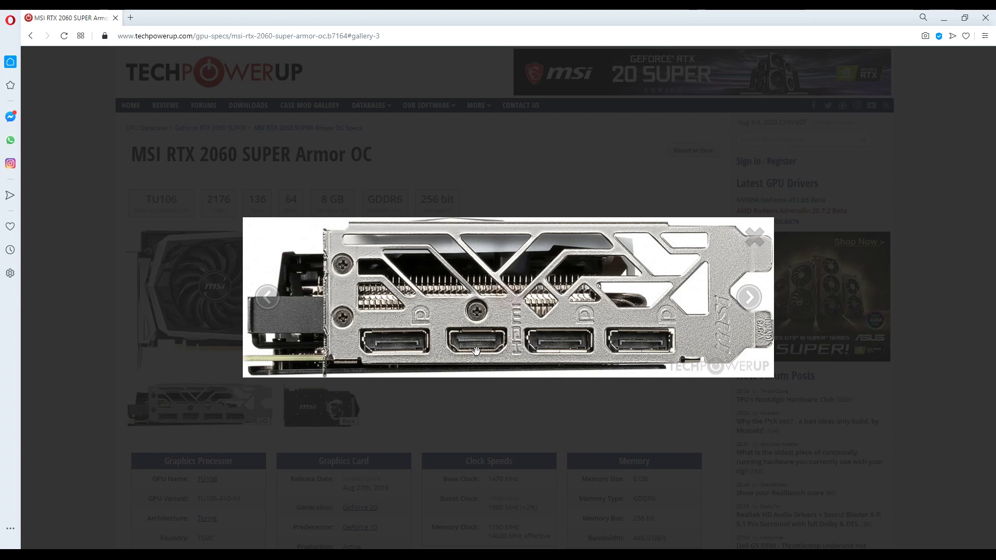
pyautogui.moveTo(470, 317)
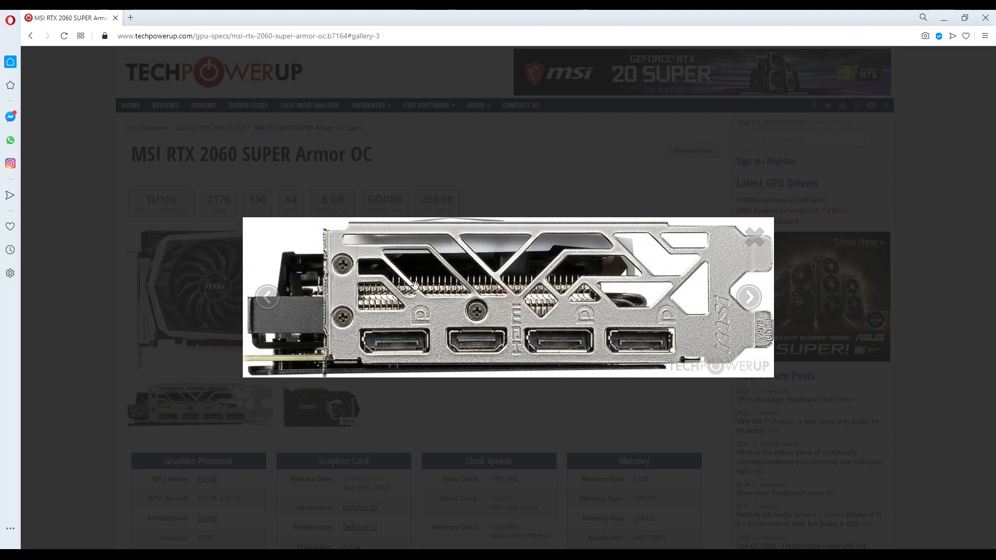
pyautogui.moveTo(550, 266)
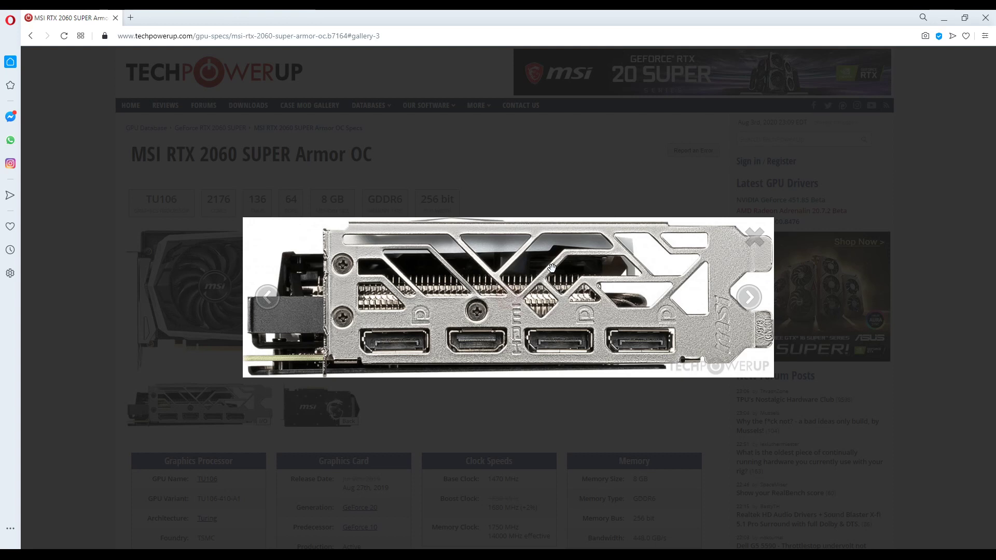
pyautogui.moveTo(439, 311)
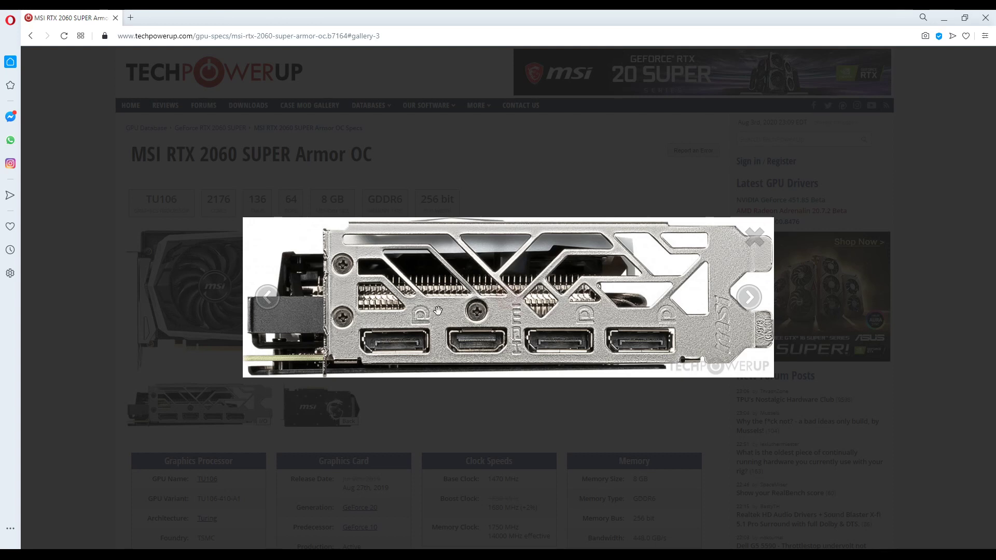
pyautogui.moveTo(394, 349)
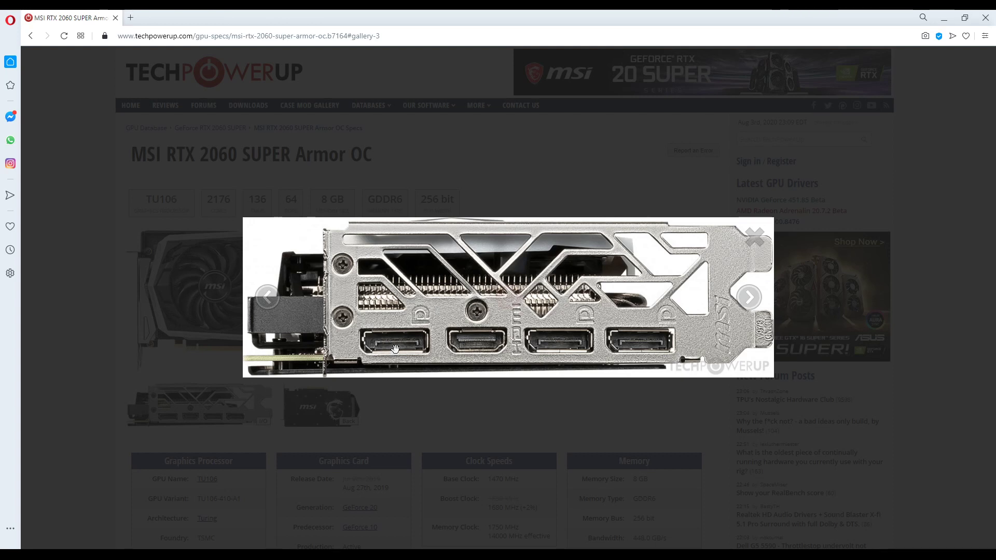
pyautogui.moveTo(478, 347)
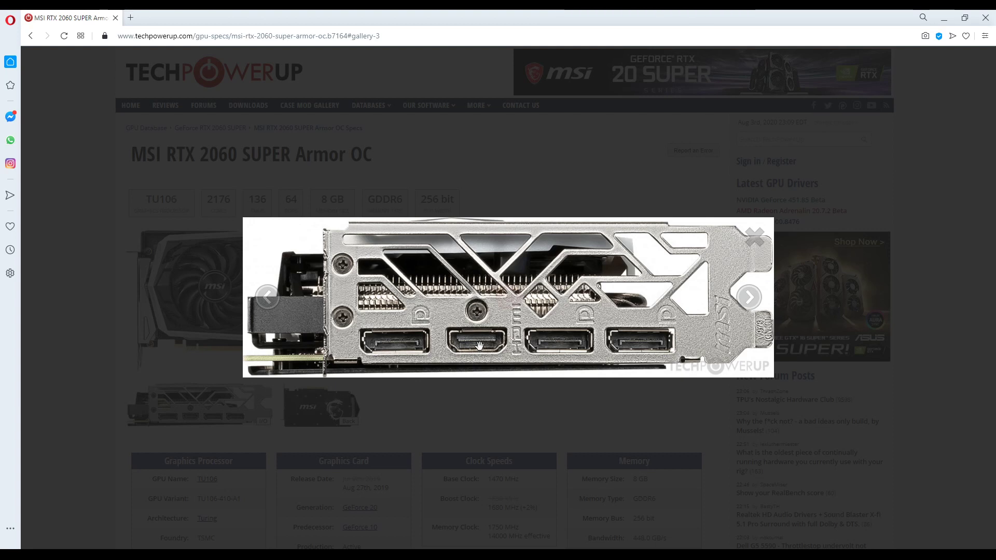
pyautogui.moveTo(394, 345)
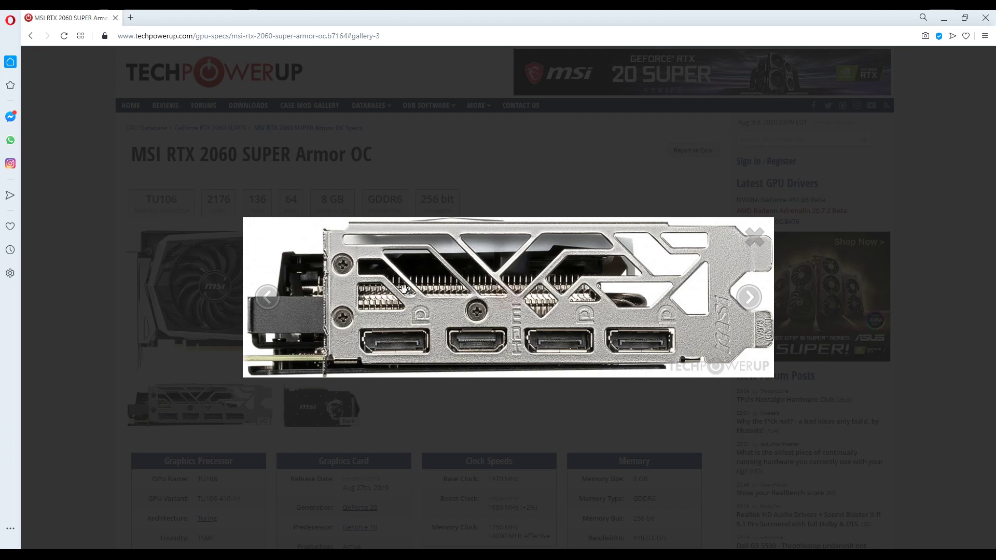
pyautogui.moveTo(396, 351)
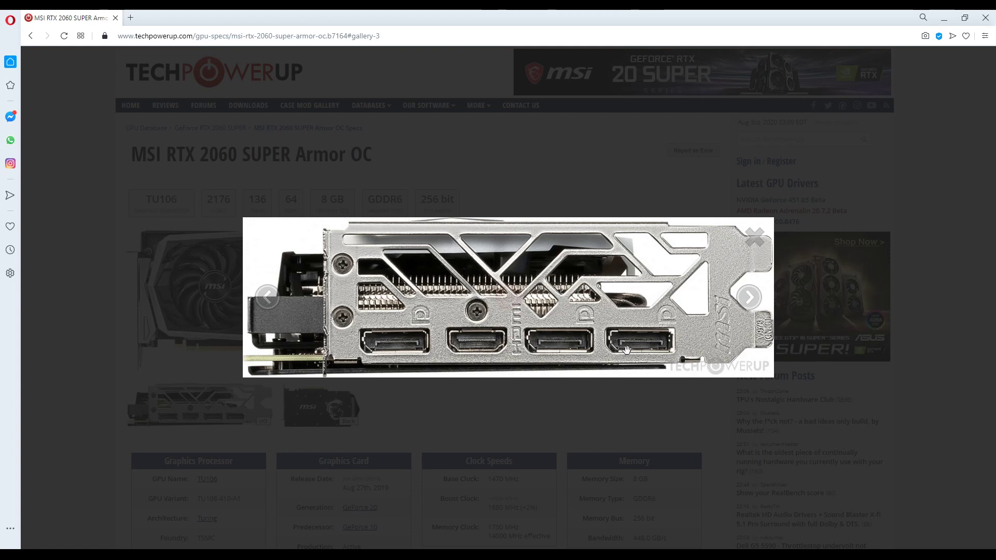
pyautogui.moveTo(660, 324)
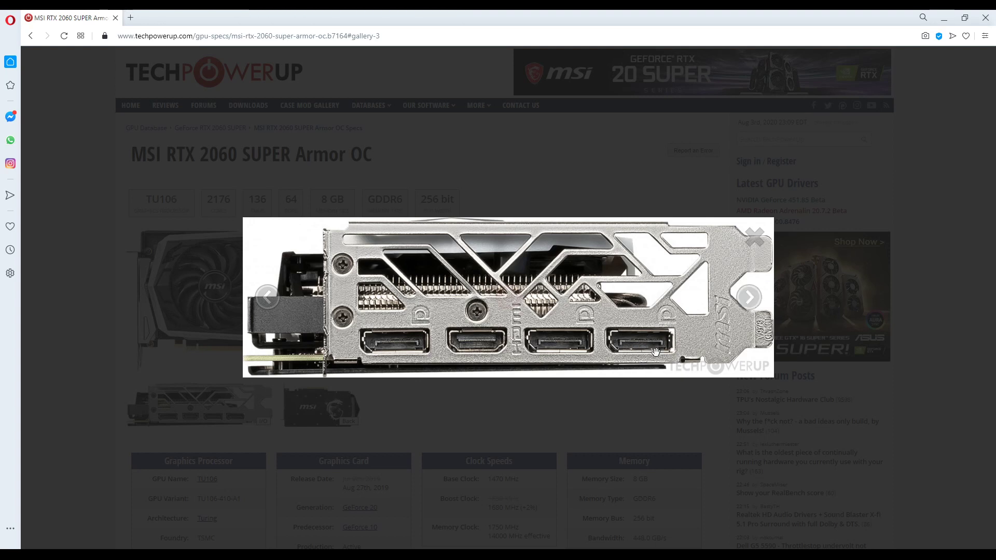
pyautogui.moveTo(62, 488)
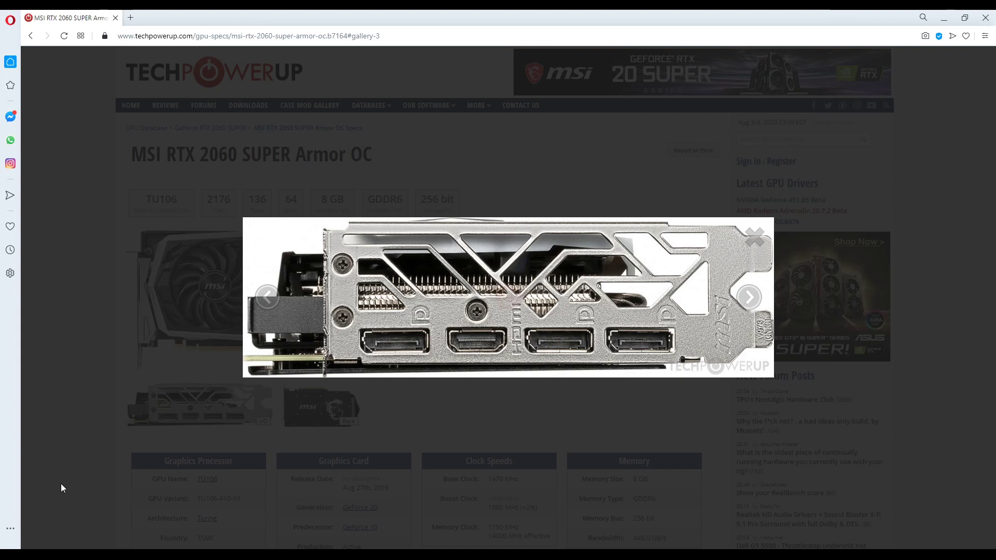